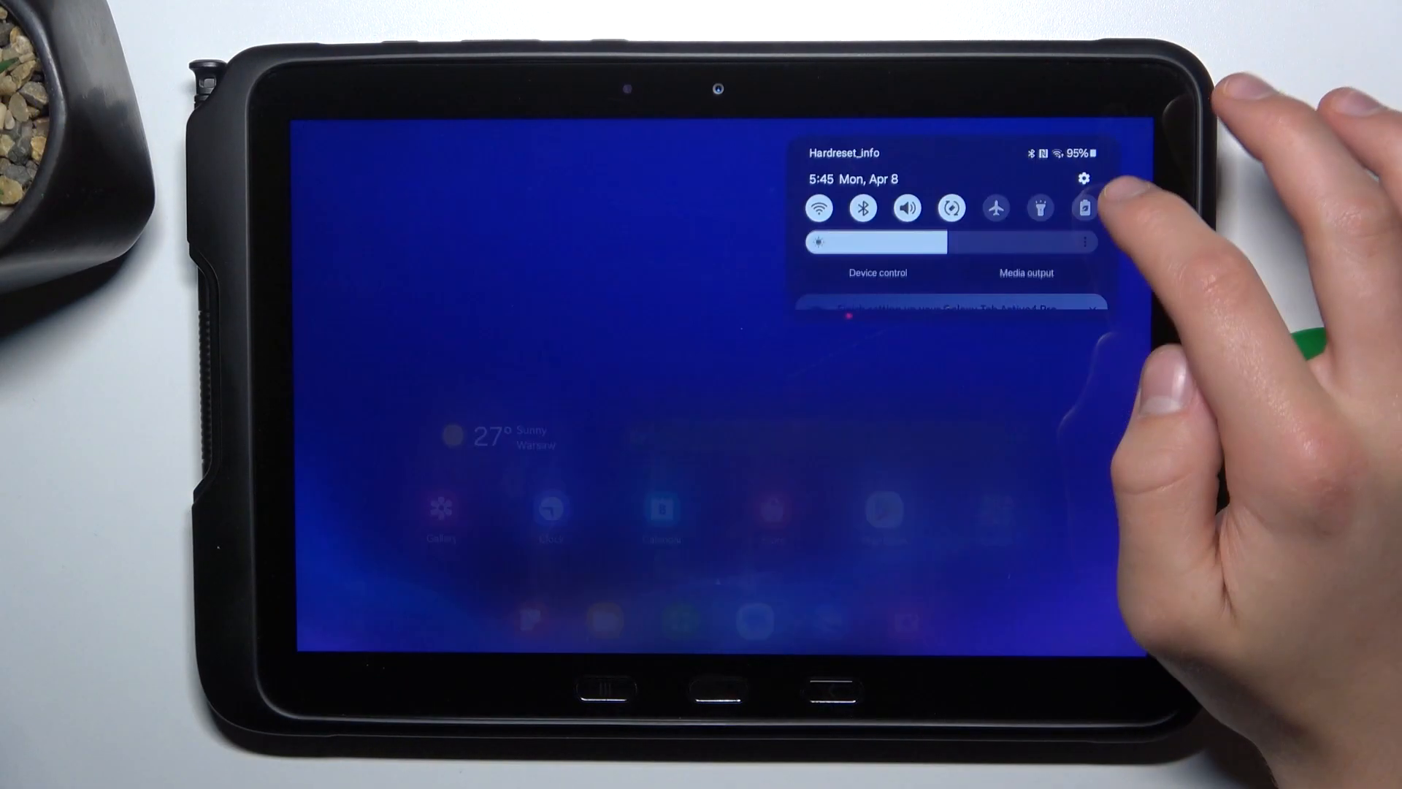
- Go from the quick panel into Settings and reach the Home screen options
left_click(1086, 179)
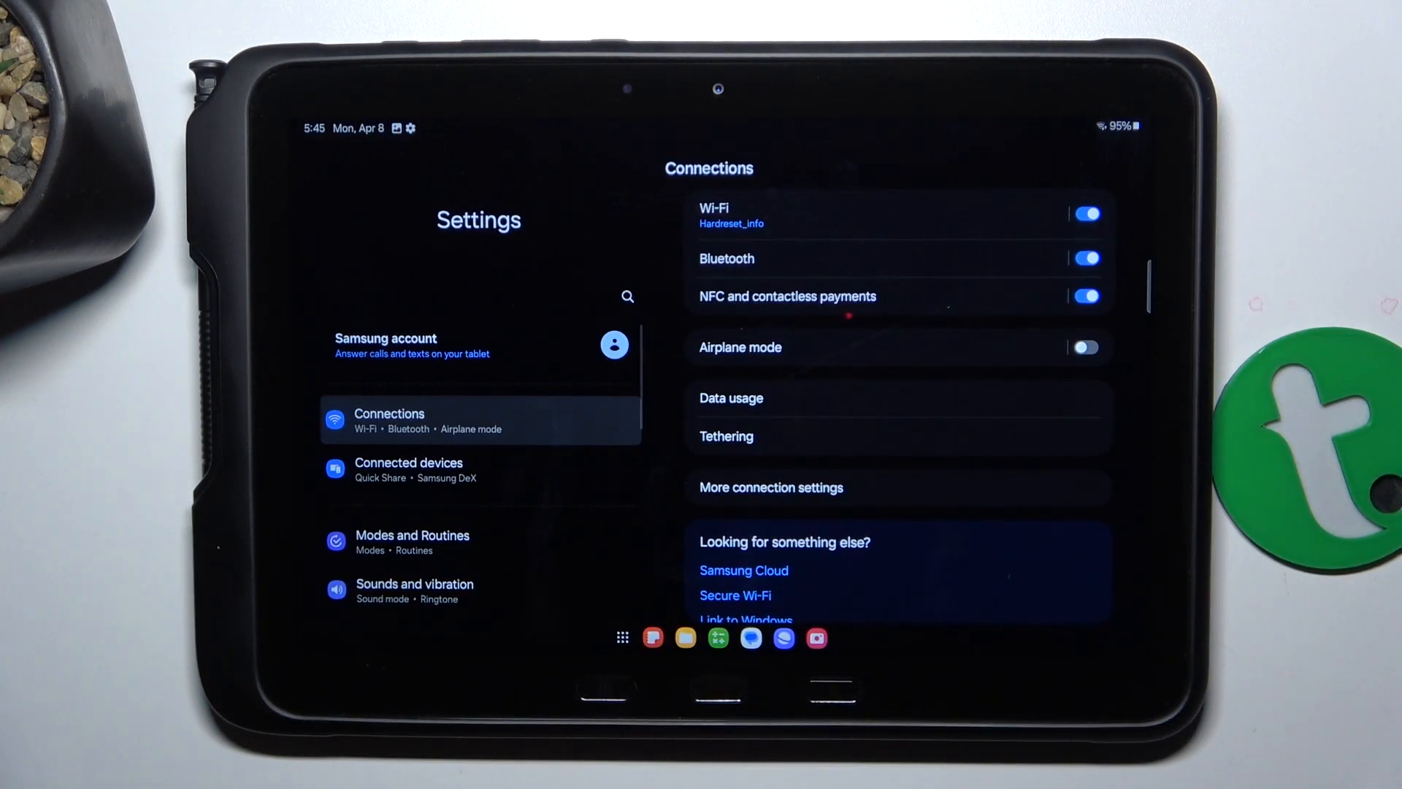
scroll("down", 3)
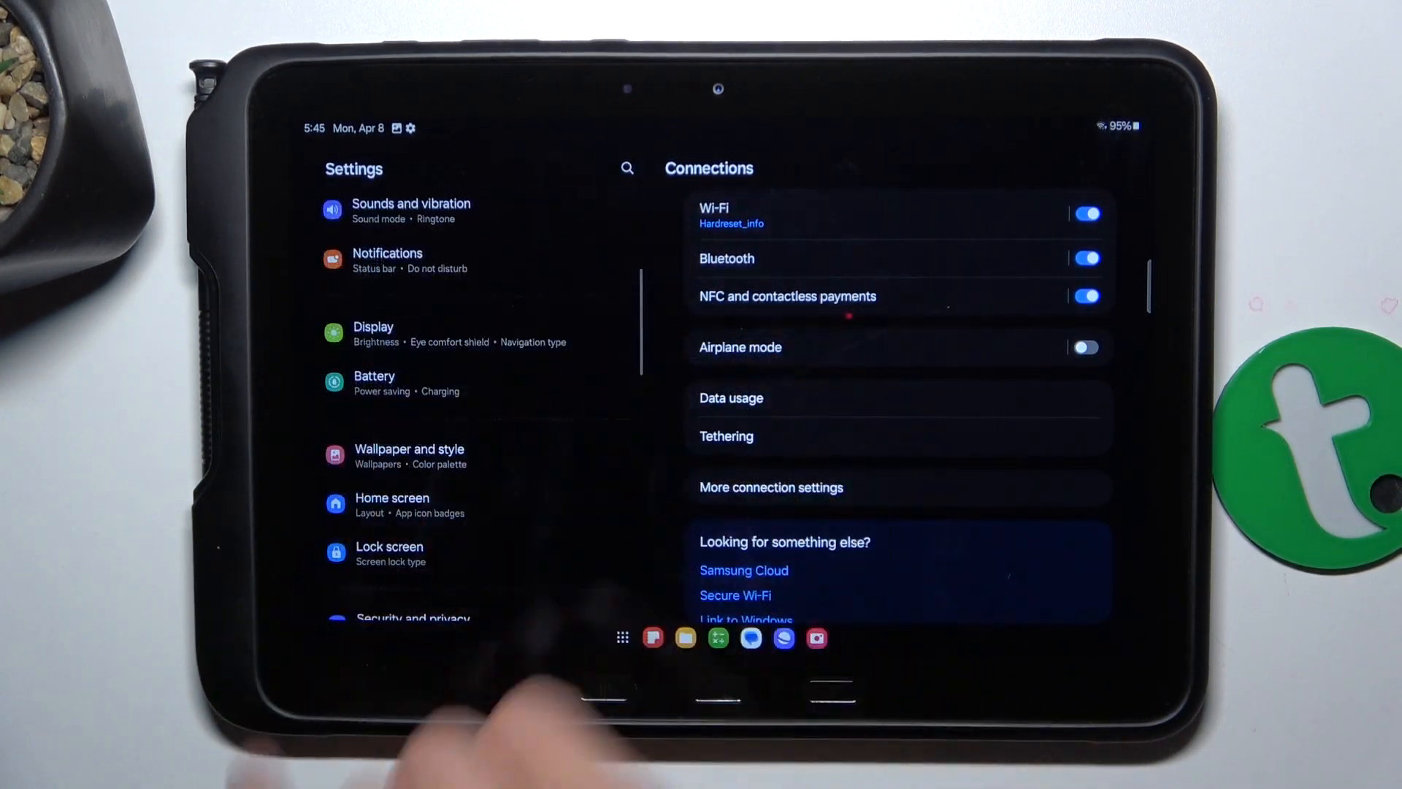
left_click(392, 504)
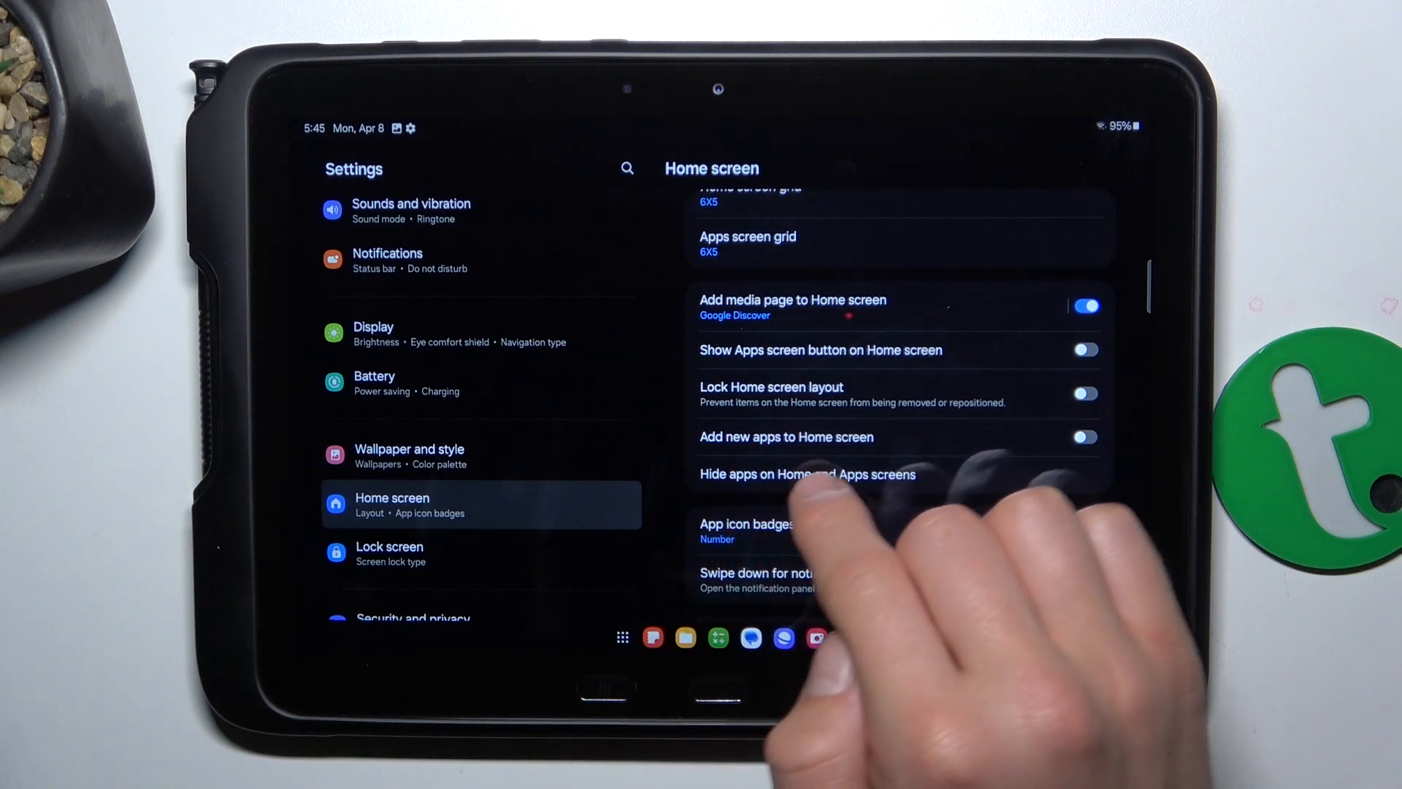
left_click(808, 473)
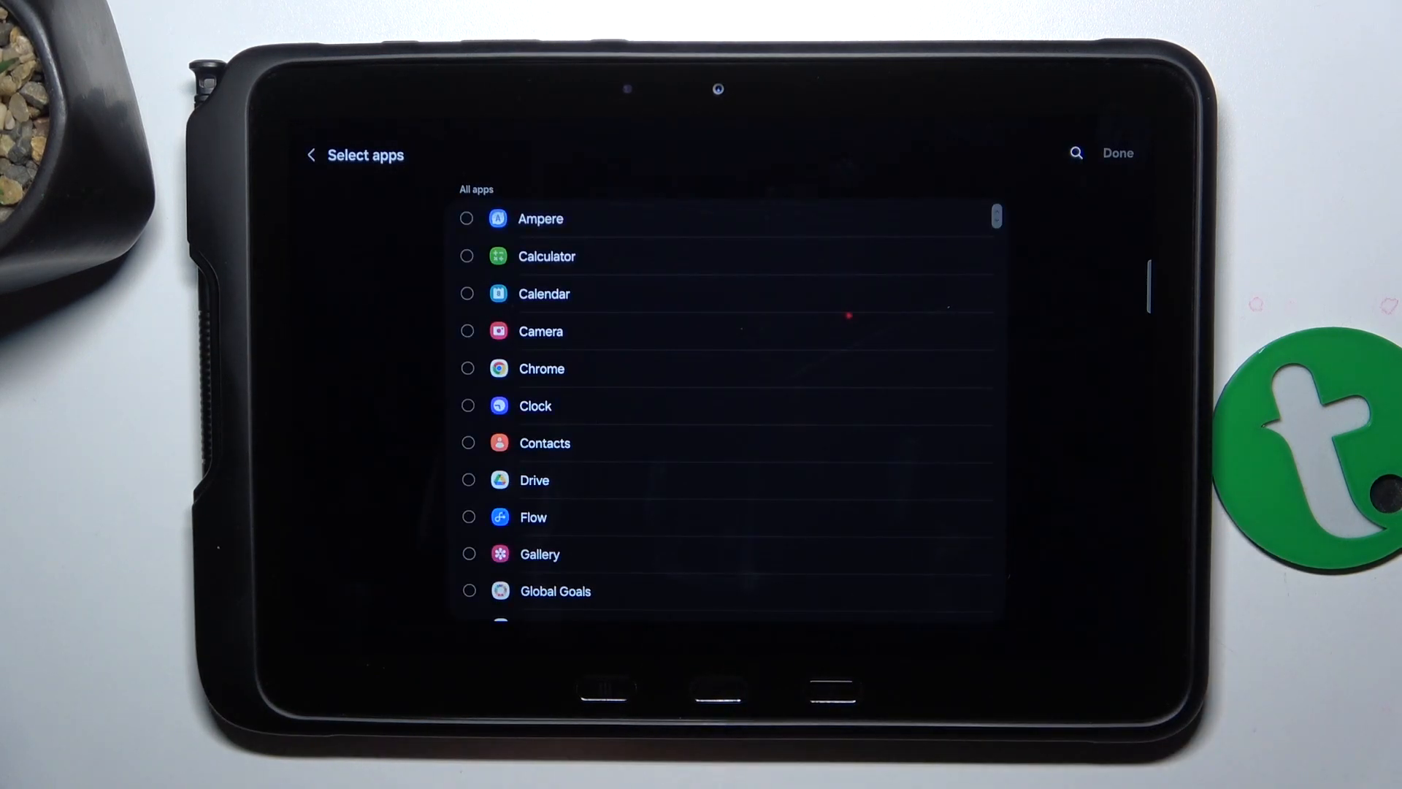
scroll("down", 3)
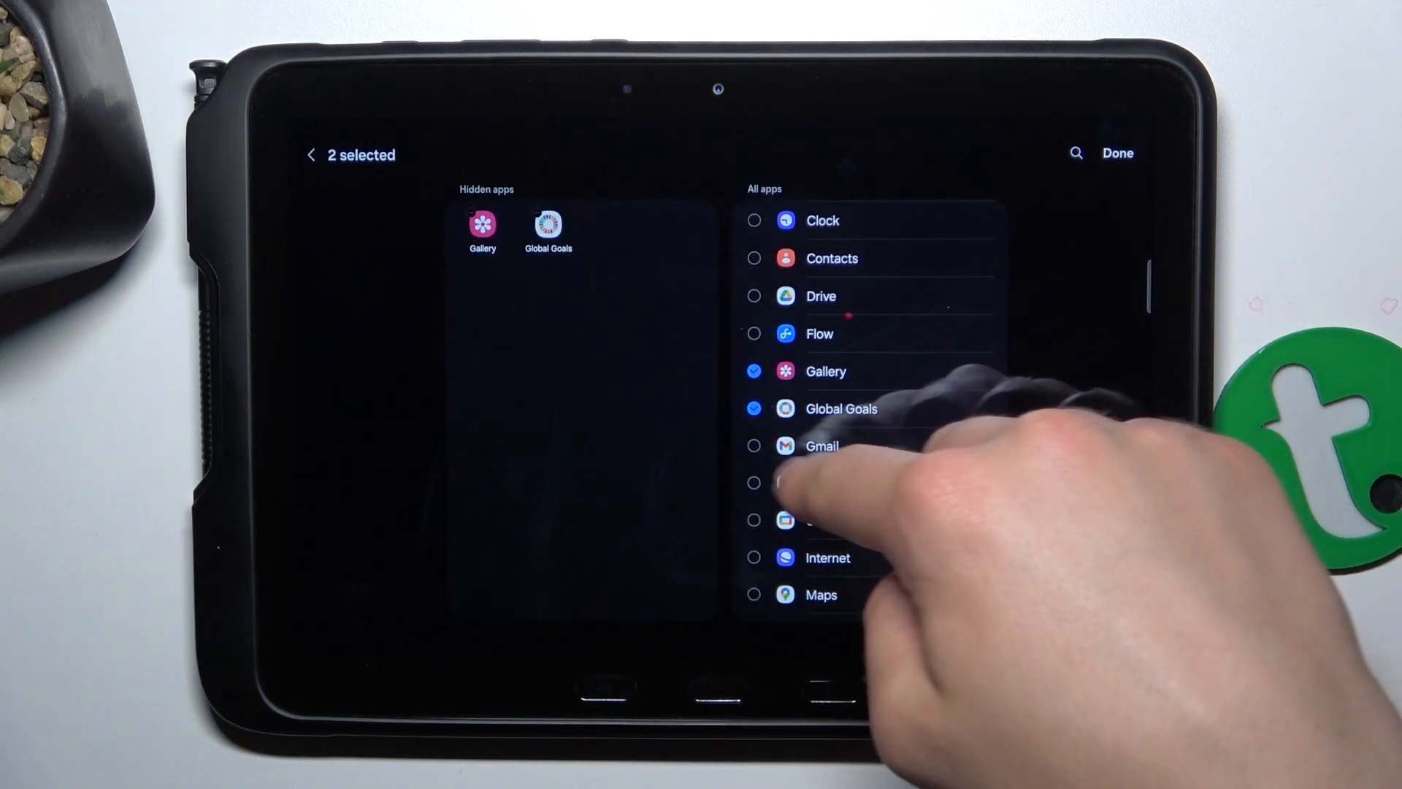
left_click(754, 445)
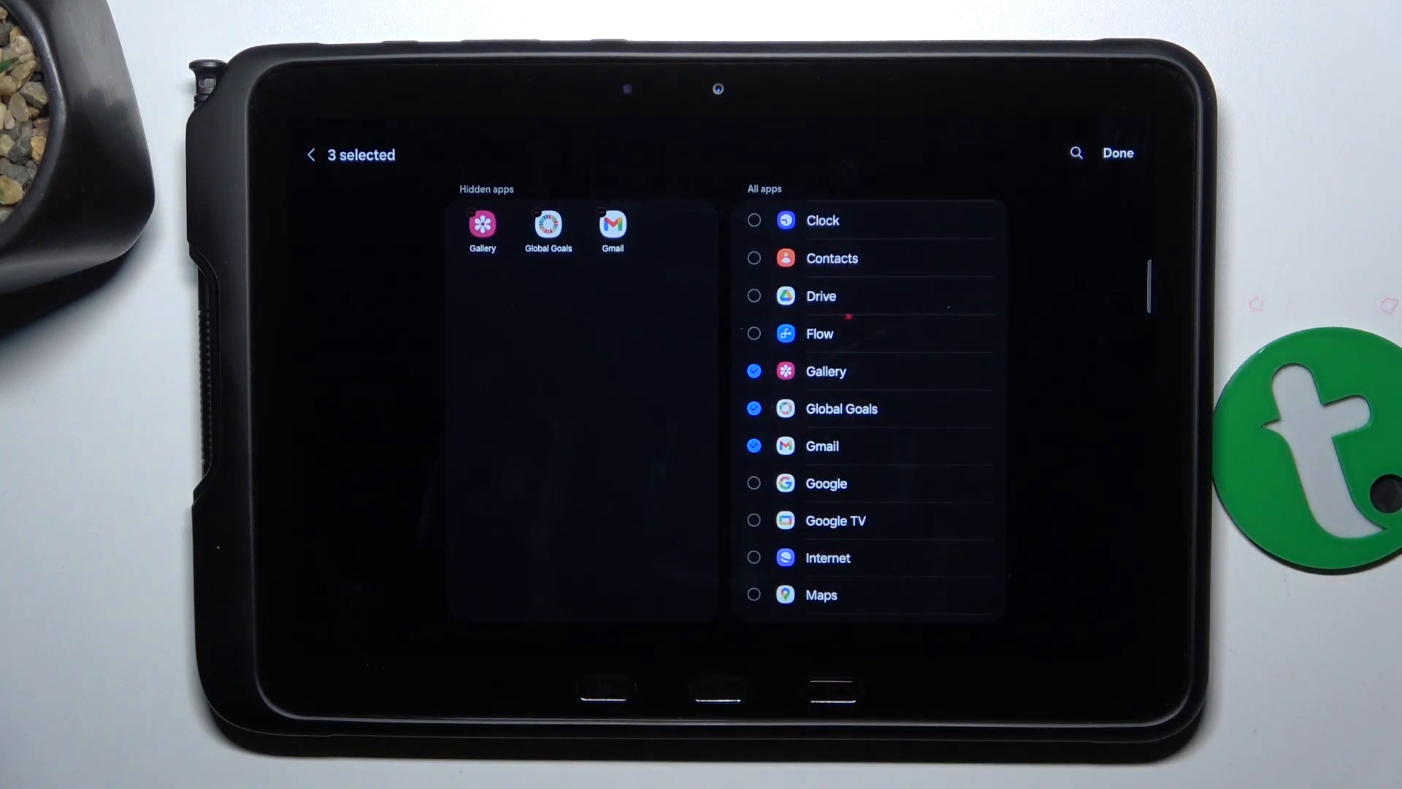
left_click(753, 371)
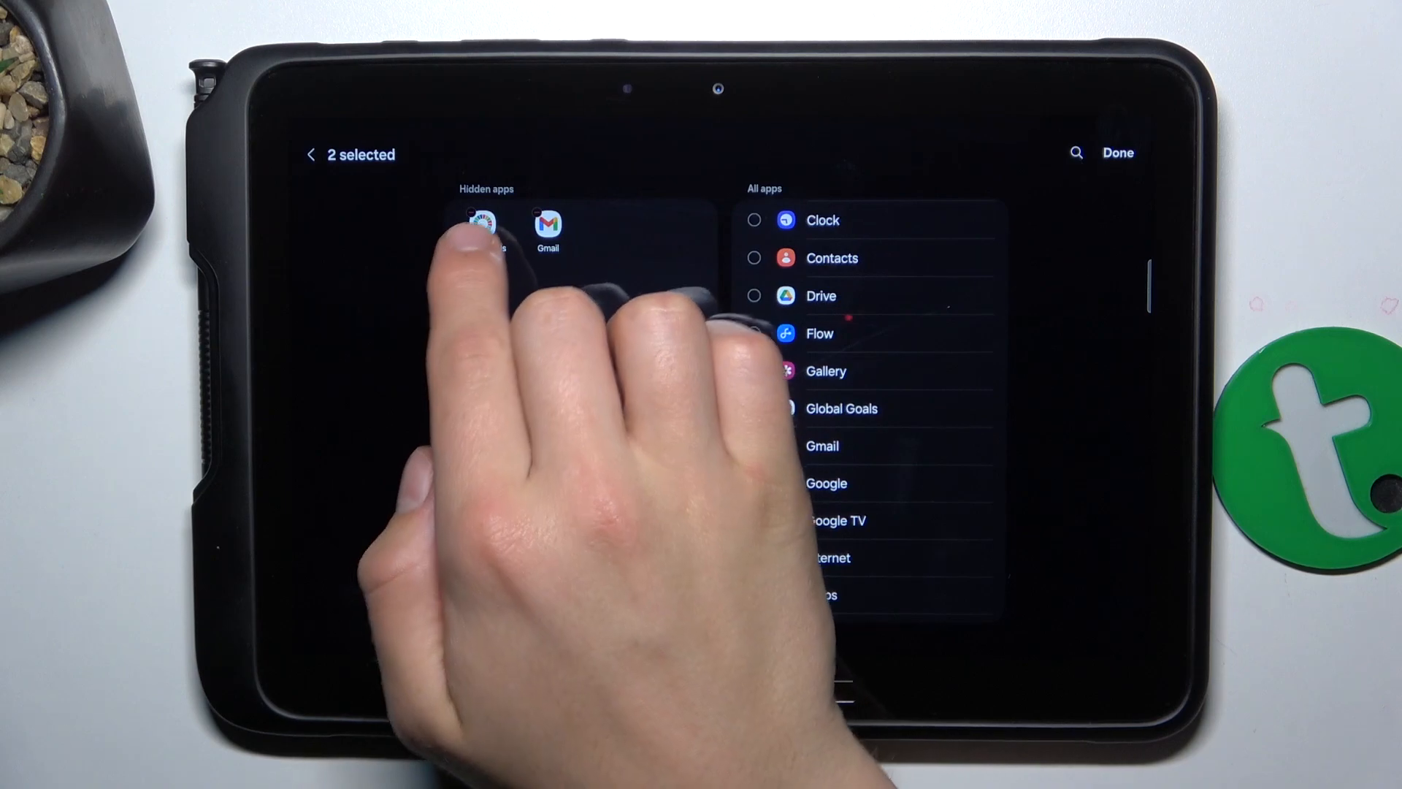
left_click(754, 408)
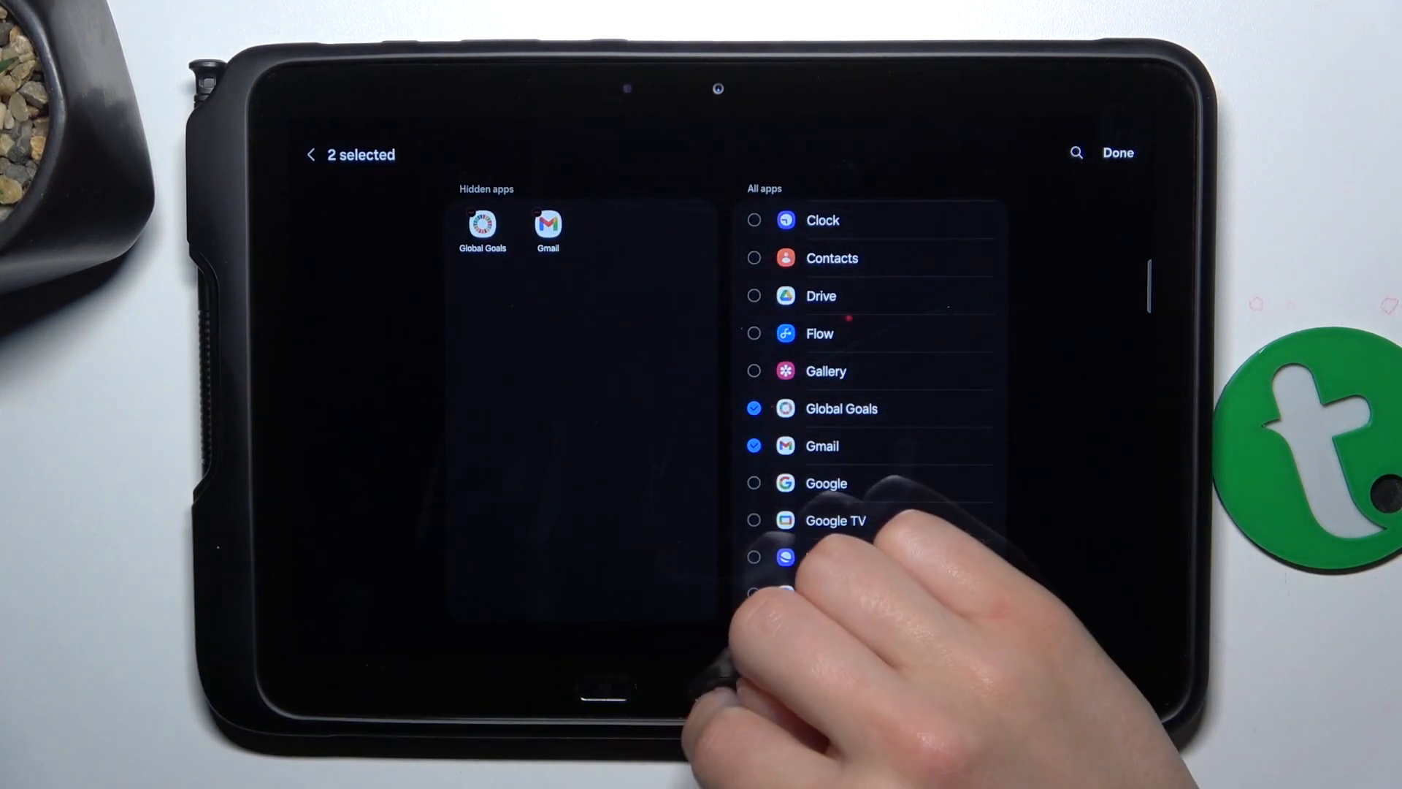
left_click(1118, 152)
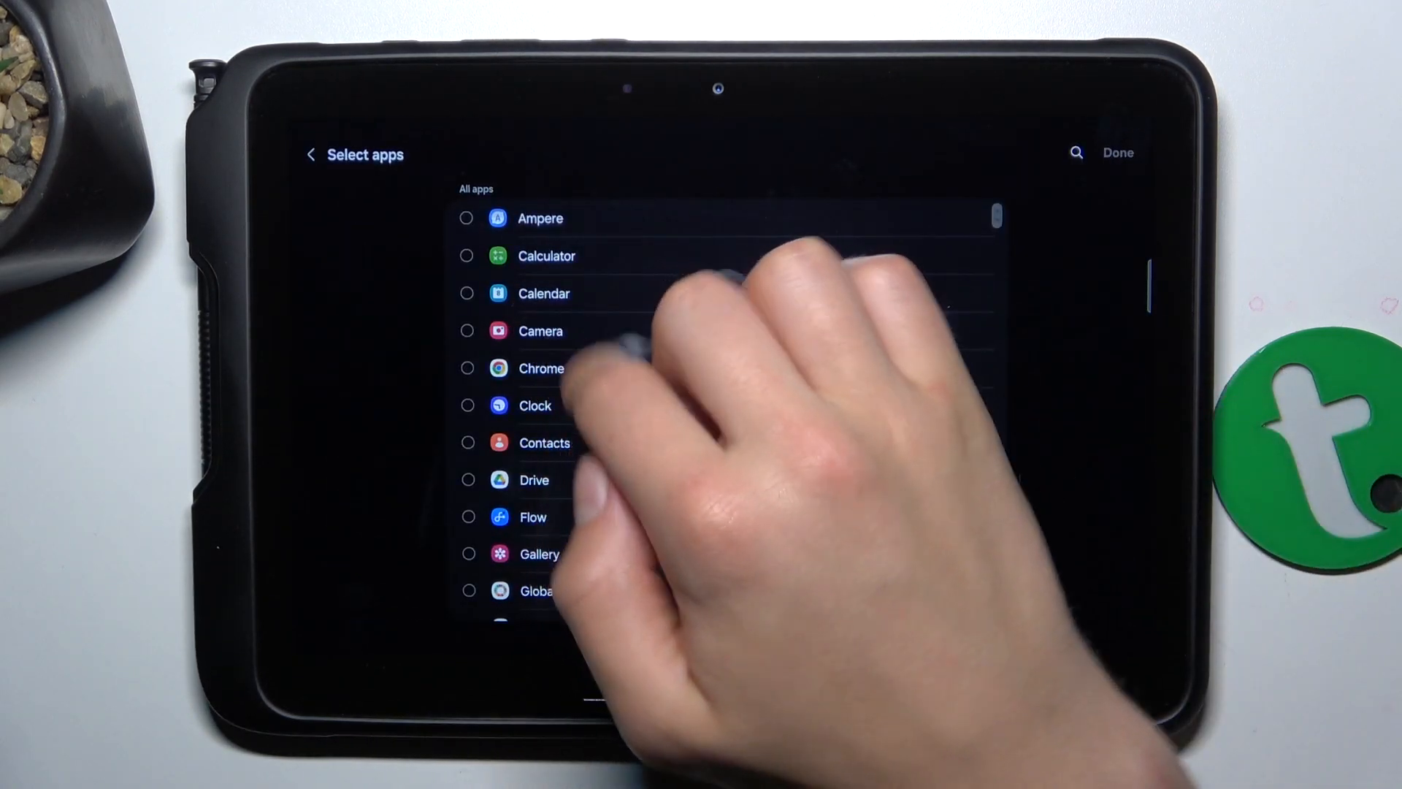
- Briefly tick and untick Messages, then apply hiding OneDrive and Outlook with Done
scroll("down", 3)
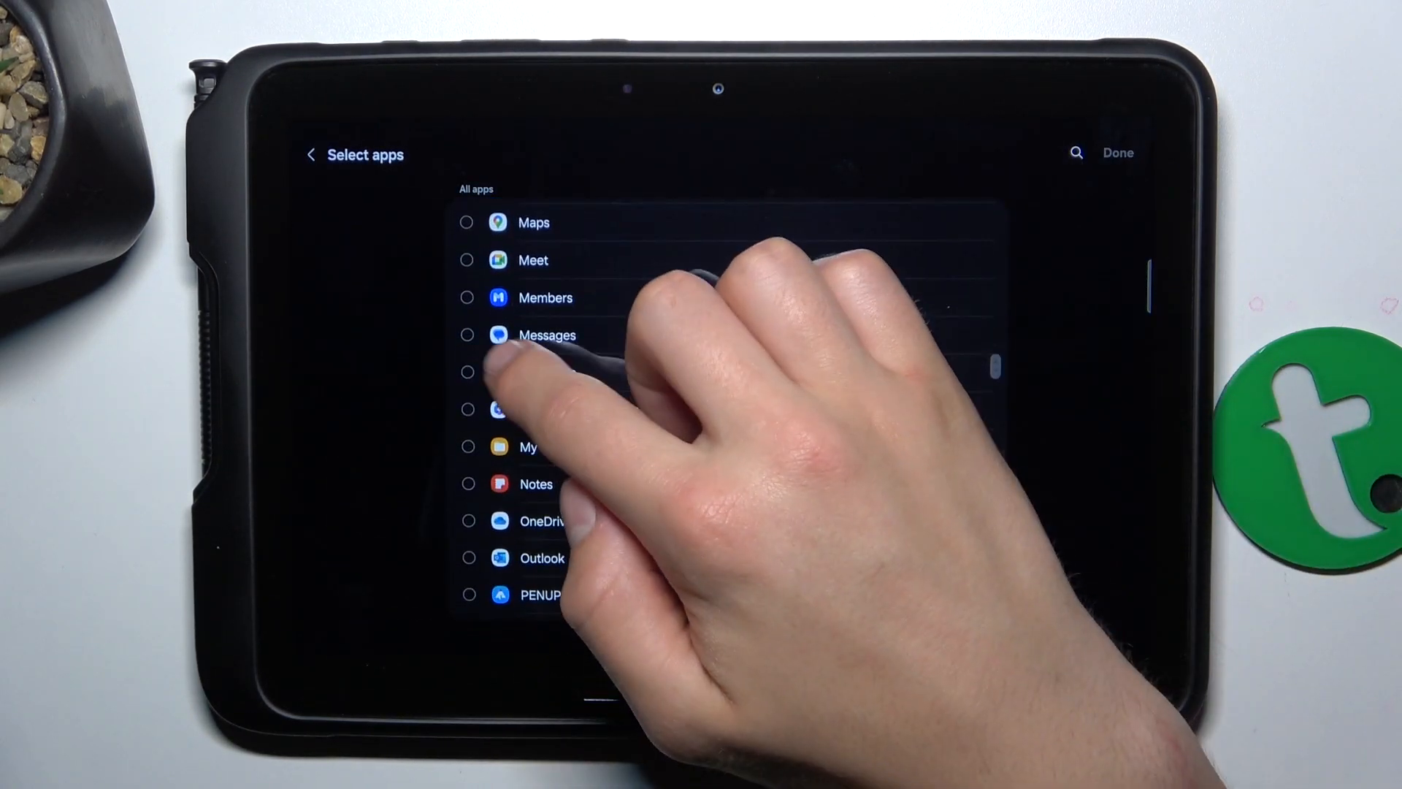
left_click(754, 371)
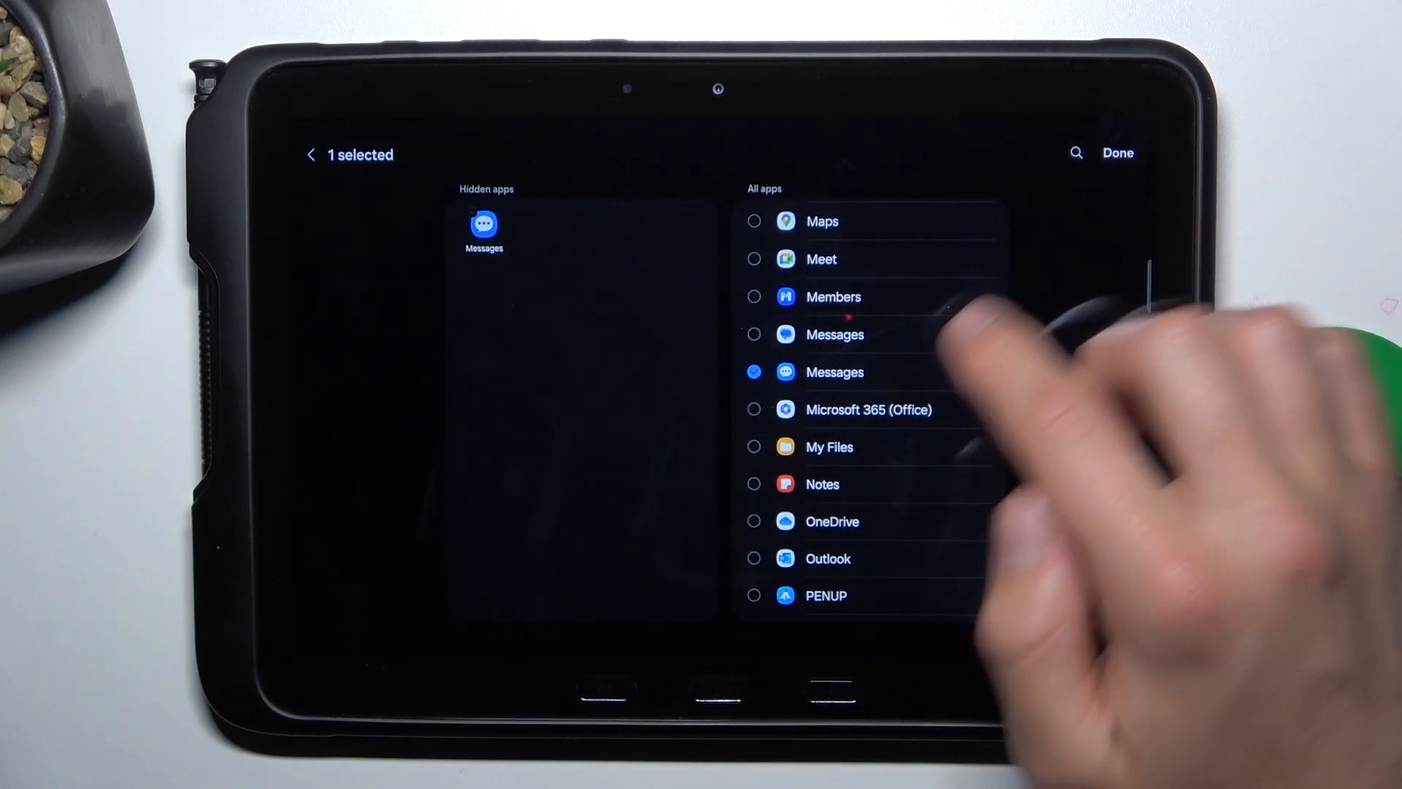
left_click(754, 371)
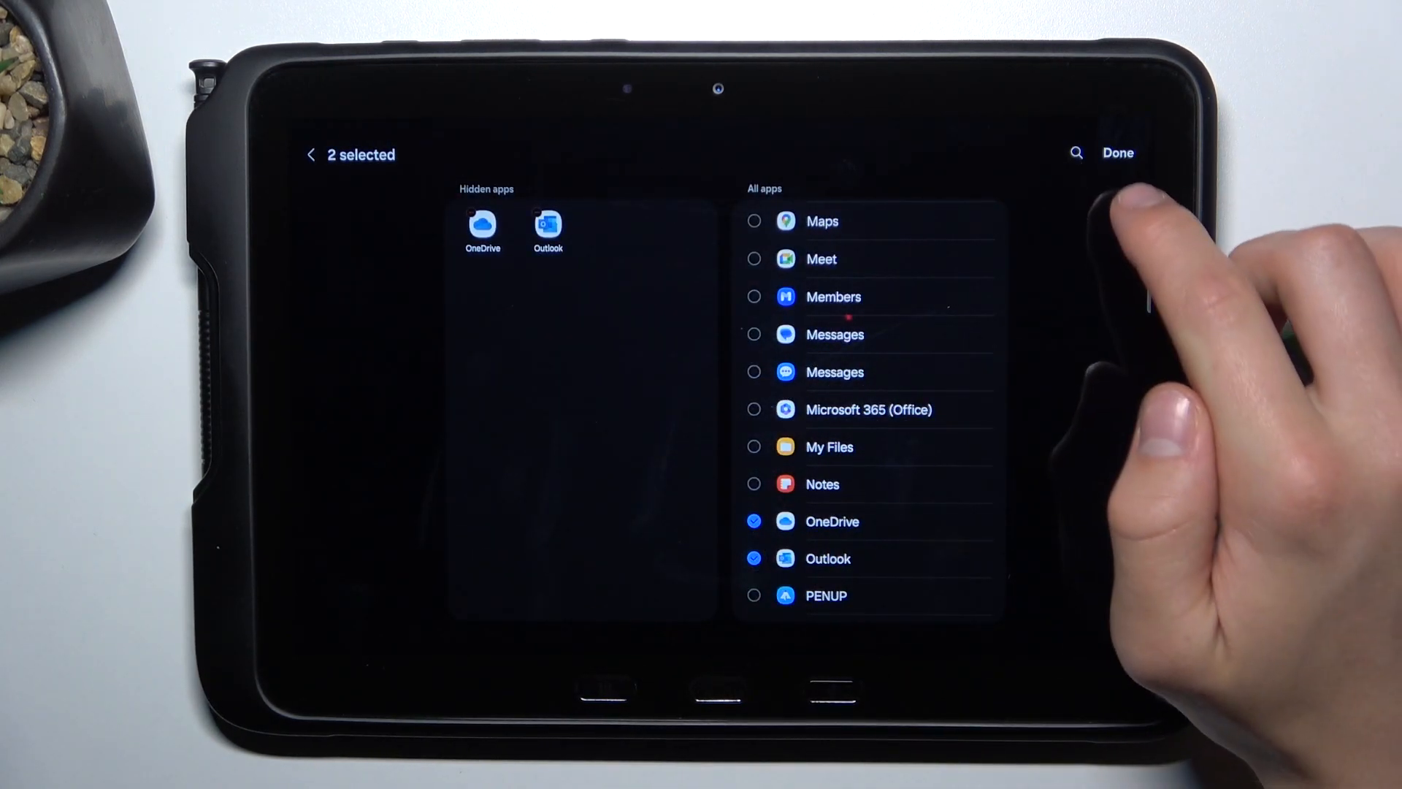
left_click(1117, 152)
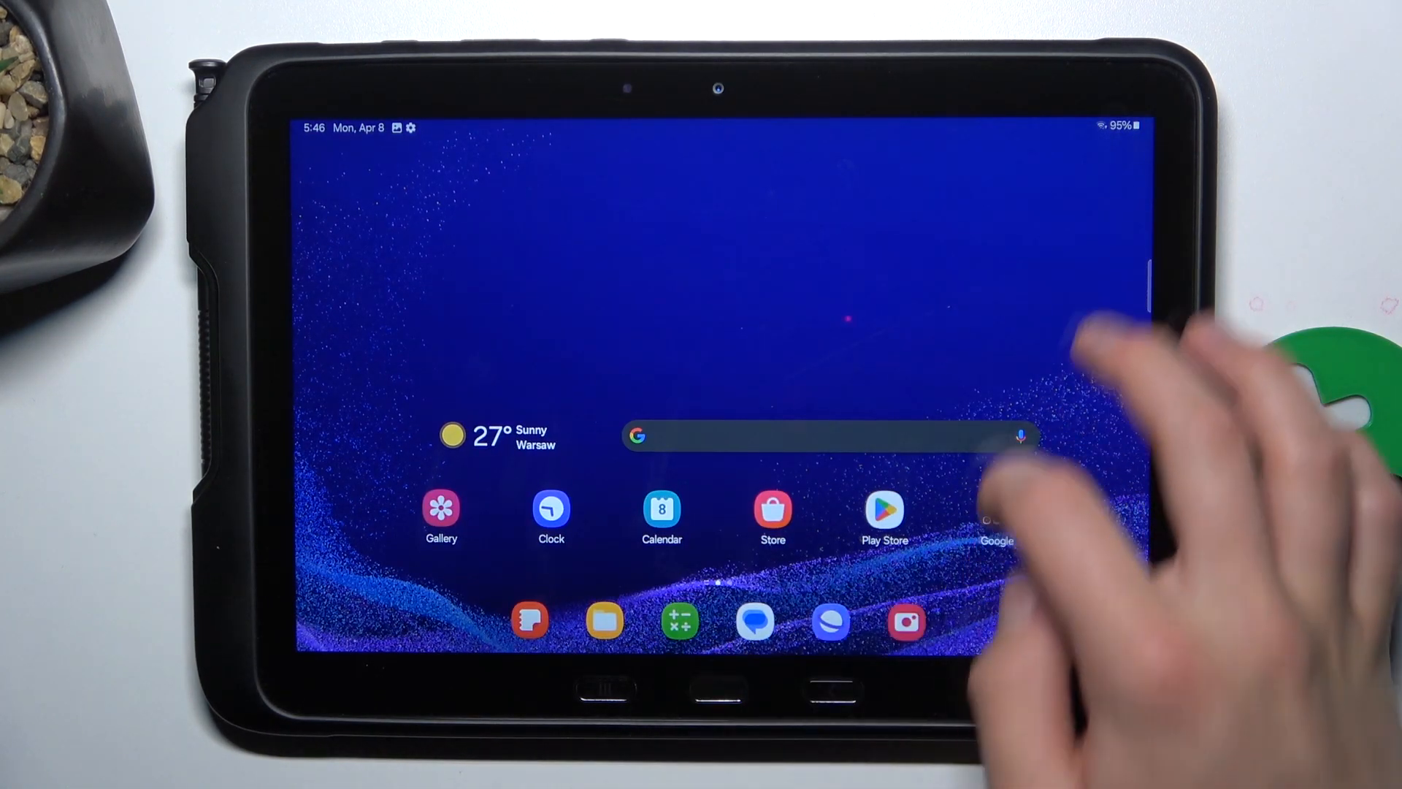
- Search the app drawer for 'out', see no Outlook among results, then clear the search
left_click(818, 435)
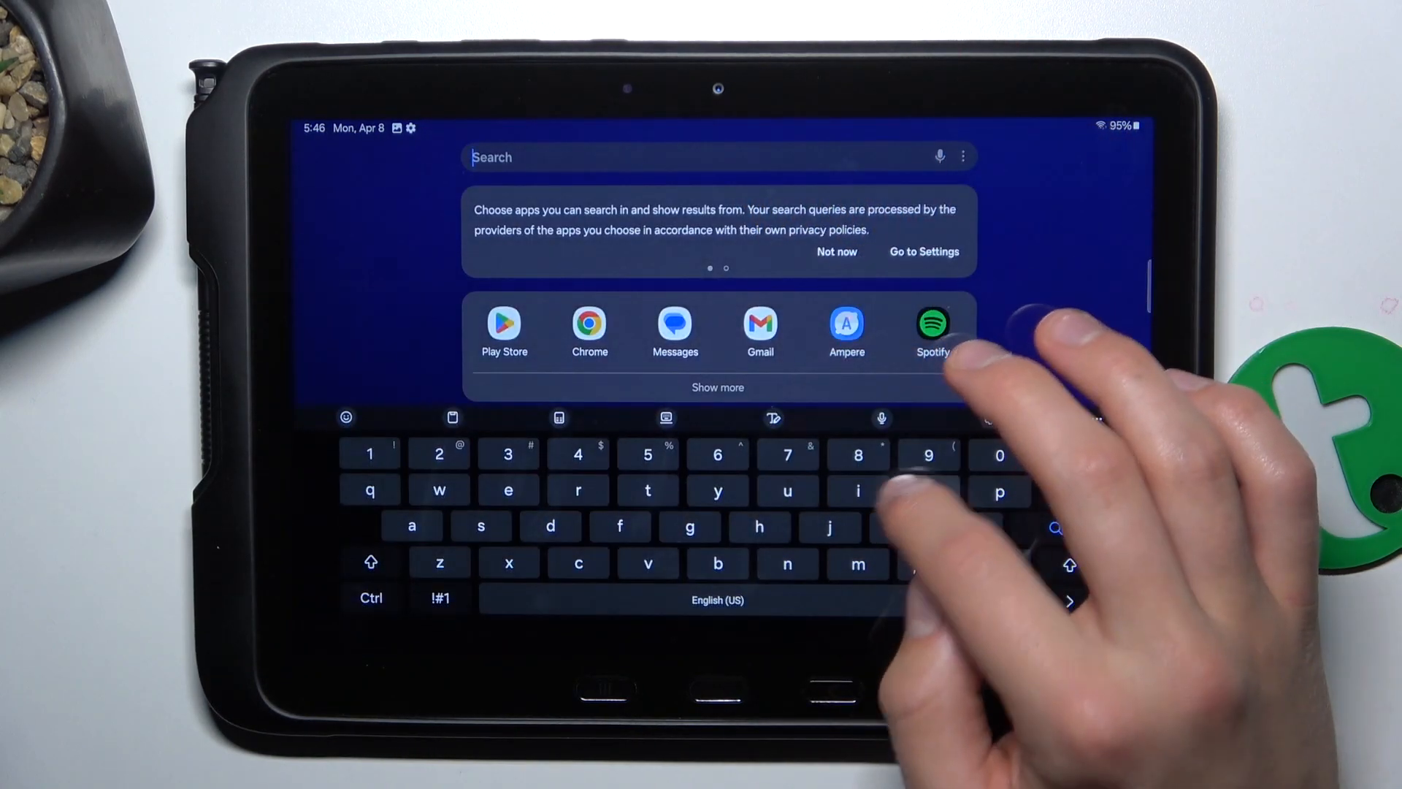
type("out")
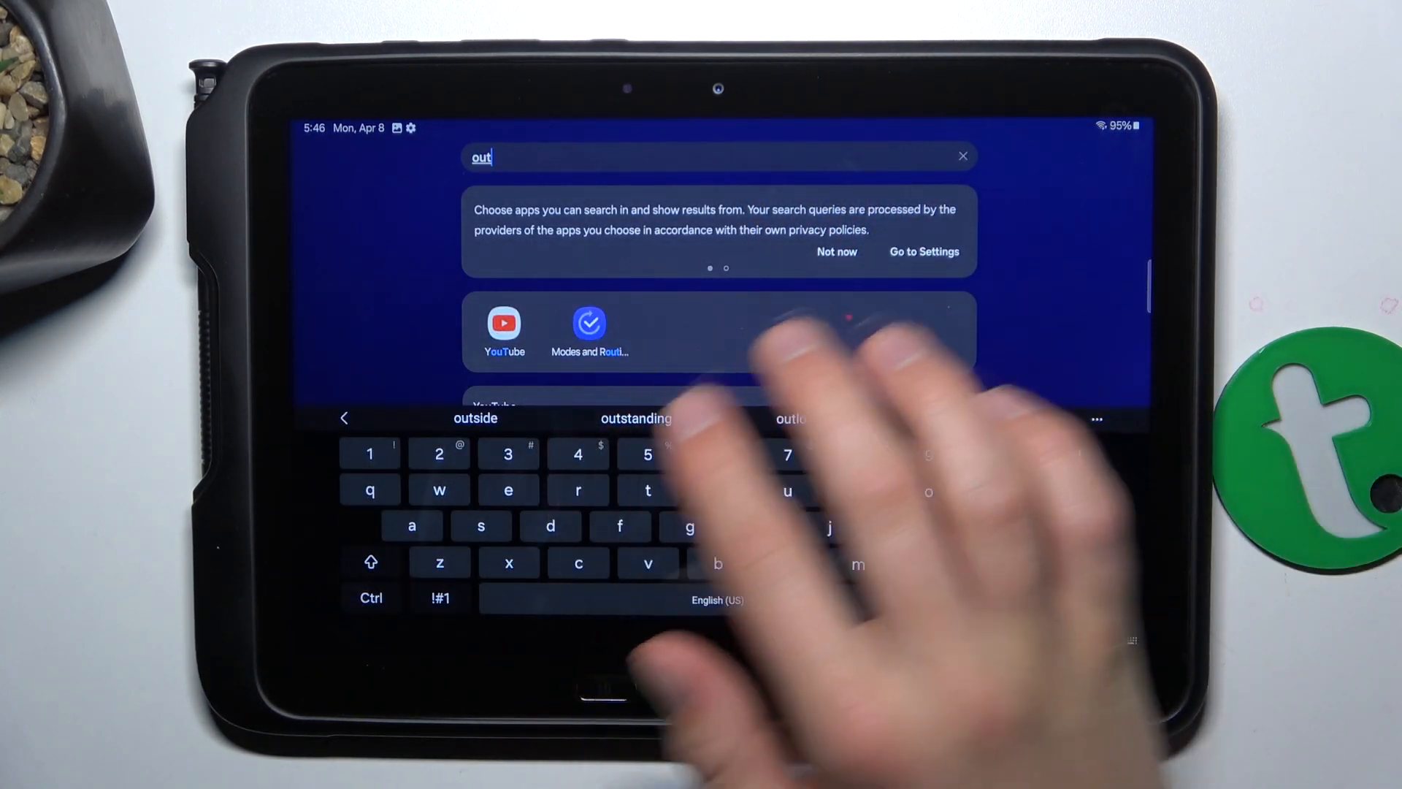
left_click(963, 156)
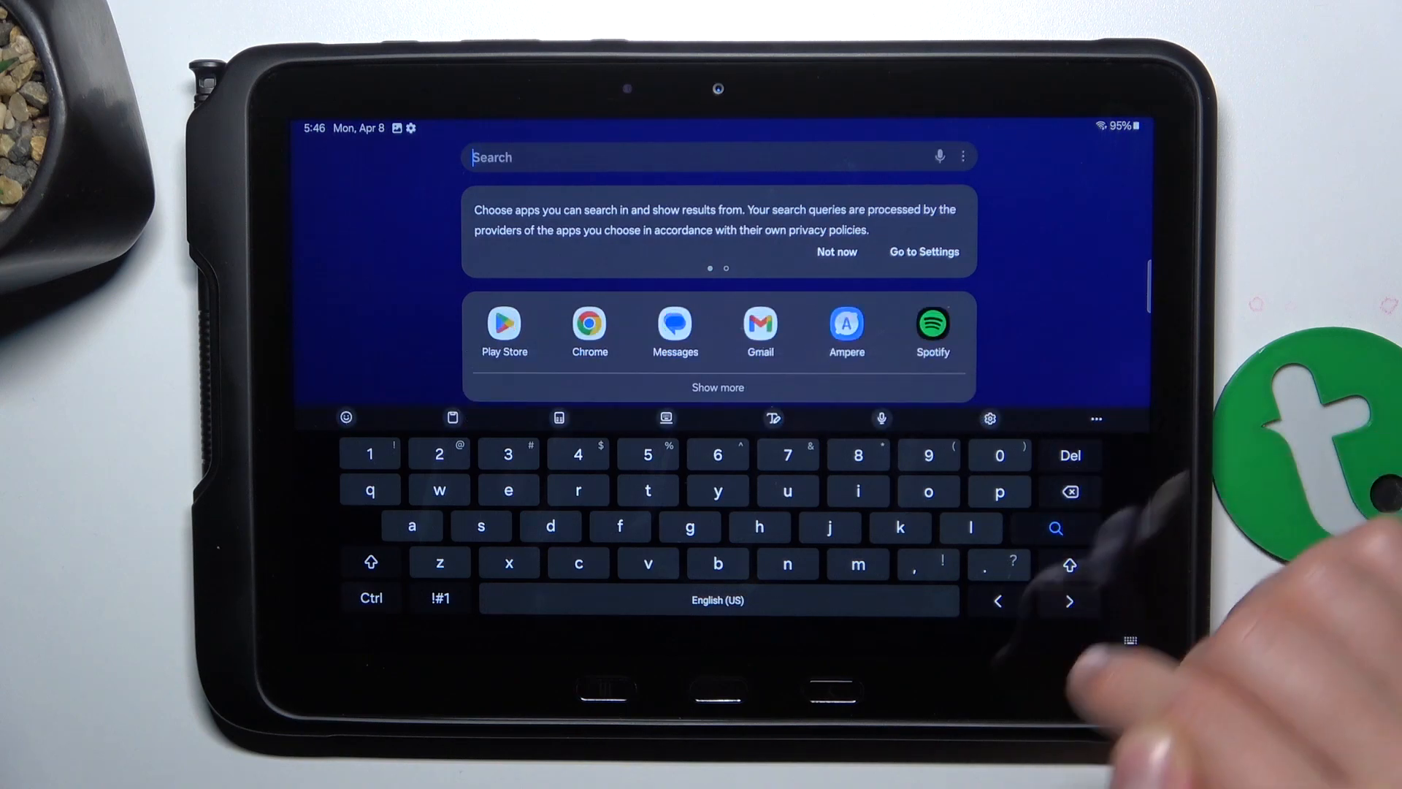